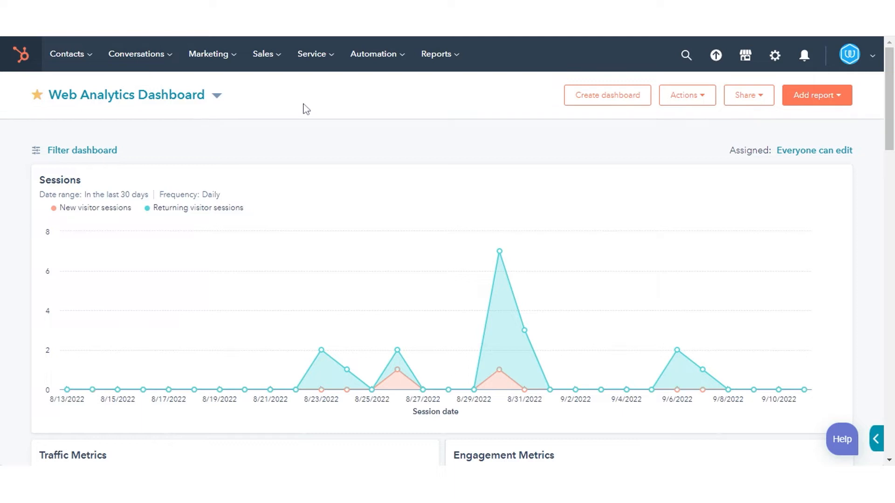
Create a blank contact-based workflow from scratch and begin setting its enrollment trigger.
{"action": "left_click", "coordinate": [374, 54]}
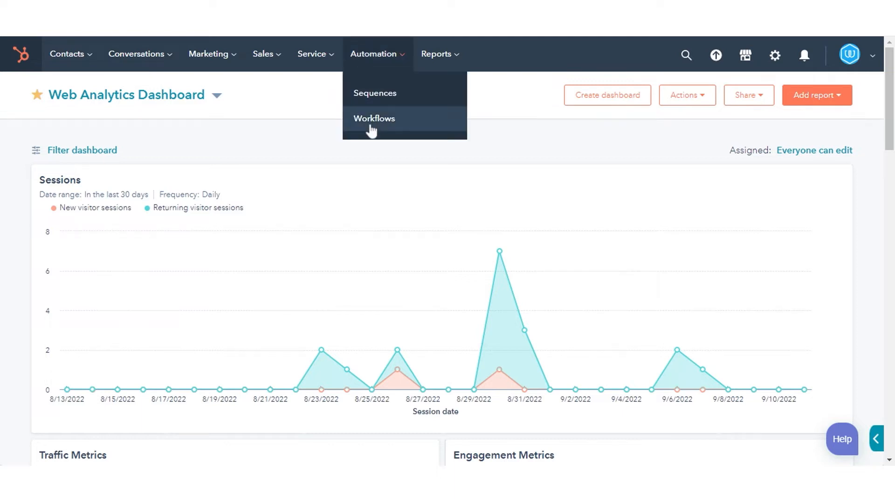
{"action": "left_click", "coordinate": [374, 118]}
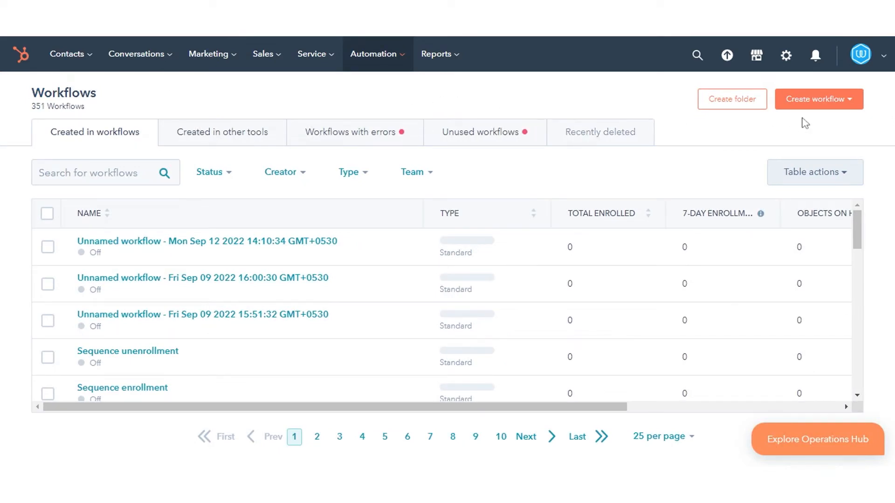
{"action": "left_click", "coordinate": [818, 99]}
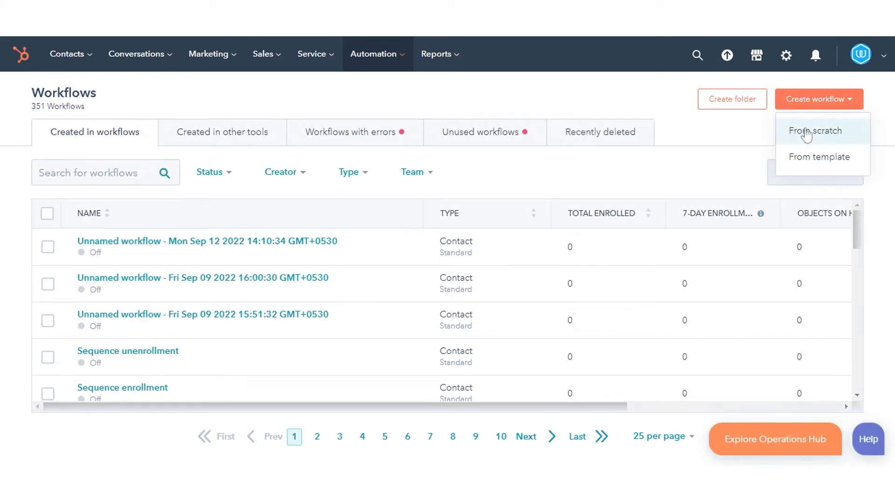
{"action": "left_click", "coordinate": [816, 131]}
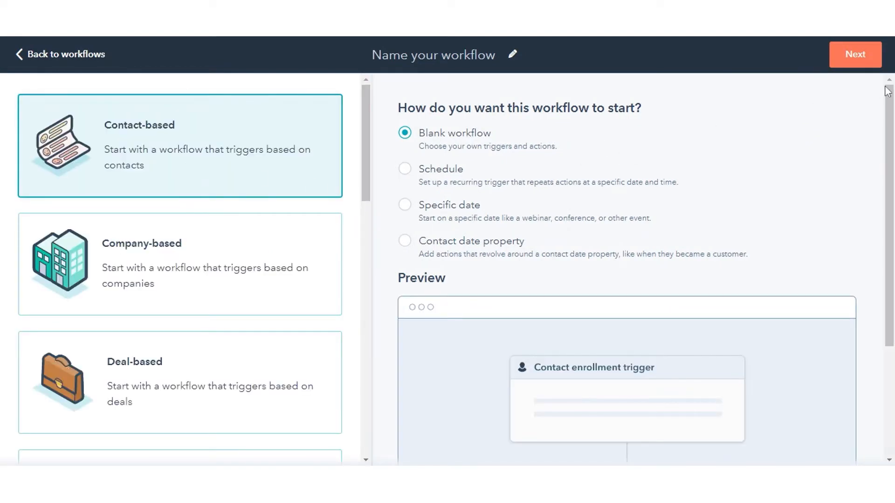
{"action": "left_click", "coordinate": [854, 54]}
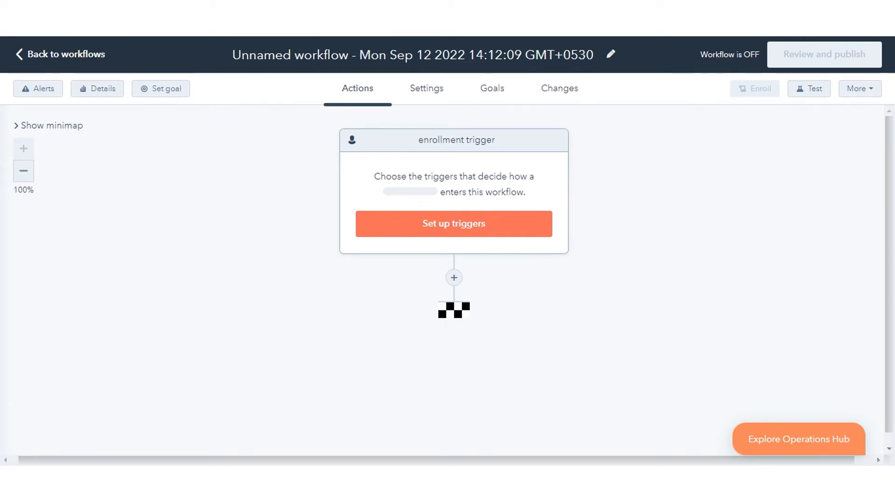
{"action": "left_click", "coordinate": [453, 223]}
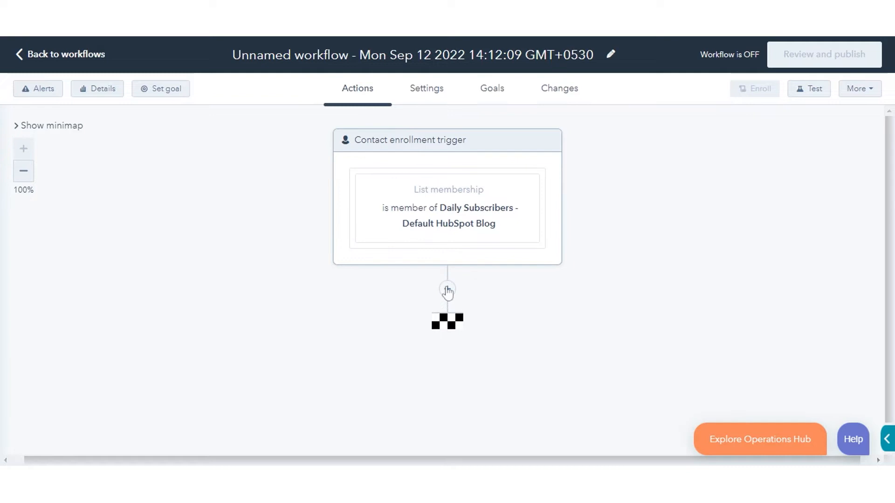
Add a Set property value action: contact Lifecycle stage = Marketing Qualified Lead, then save.
{"action": "left_click", "coordinate": [447, 290]}
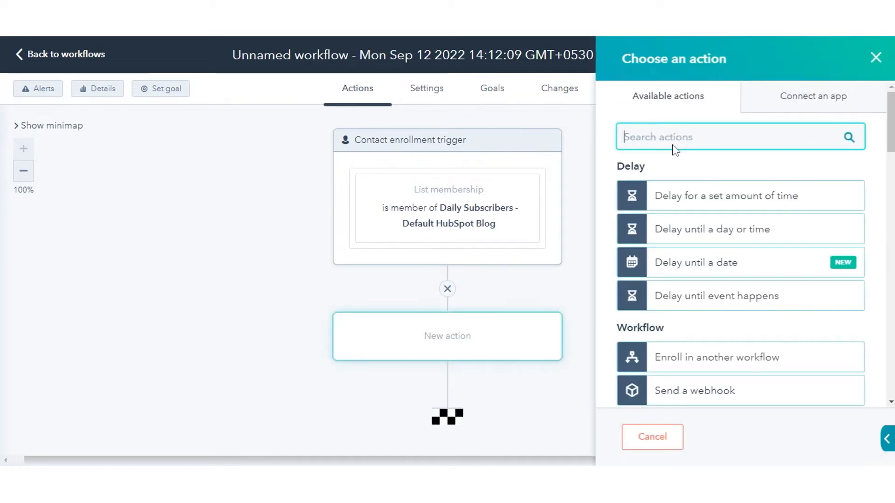
{"action": "type", "text": "Propert"}
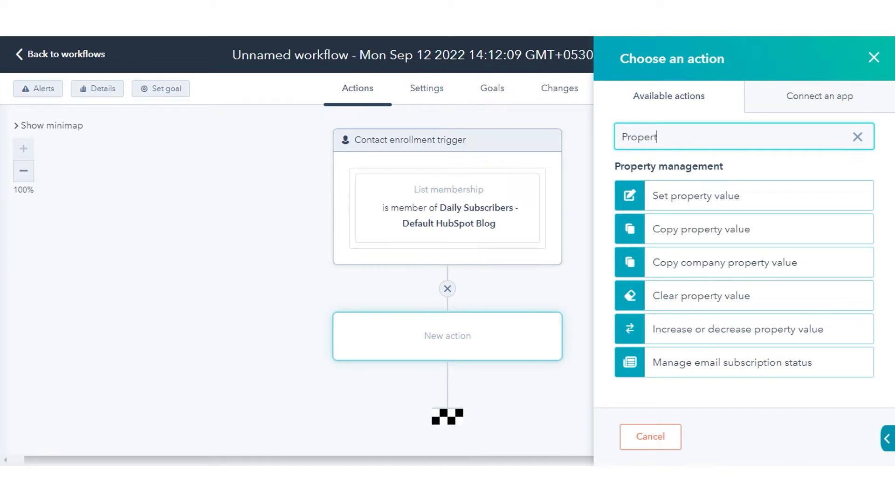
{"action": "left_click", "coordinate": [695, 196]}
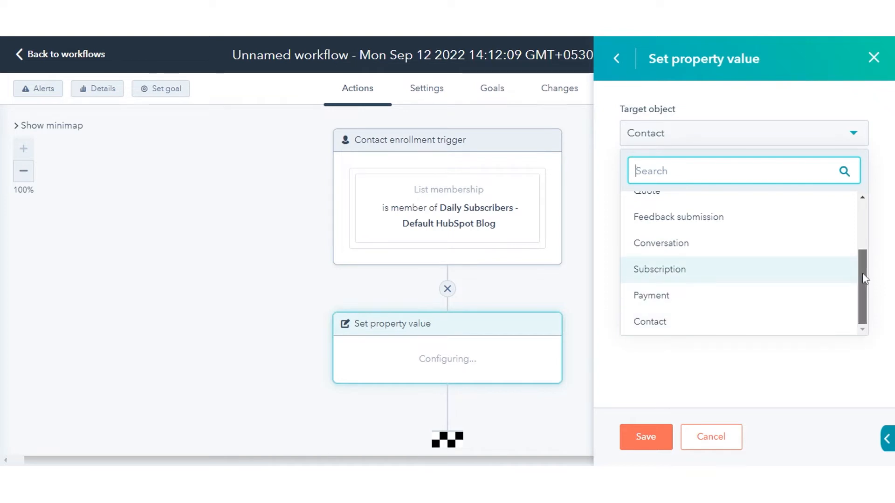
{"action": "scroll", "scroll_direction": "up", "scroll_amount": 3}
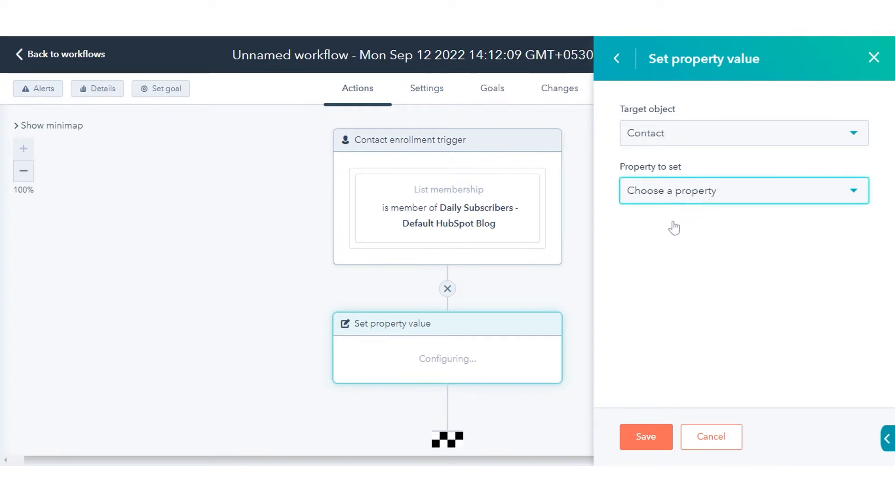
{"action": "mouse_move", "coordinate": [677, 228]}
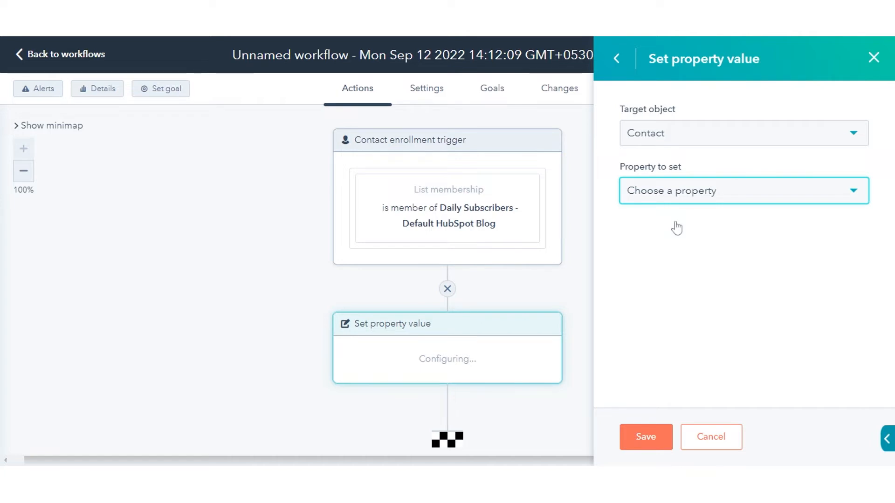
{"action": "left_click", "coordinate": [742, 191]}
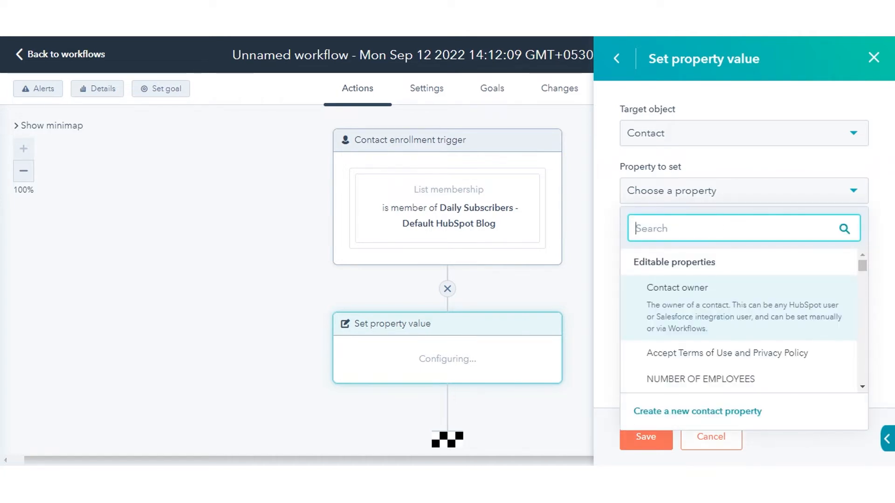
{"action": "type", "text": "Life"}
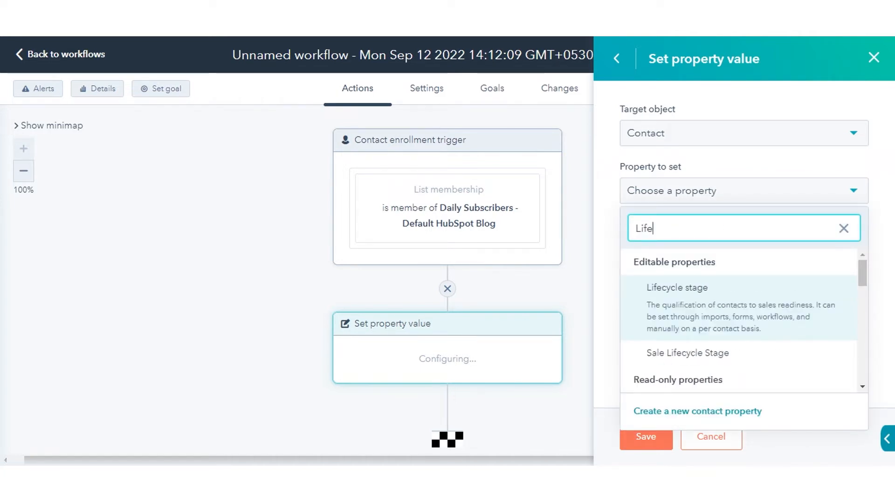
{"action": "left_click", "coordinate": [677, 288]}
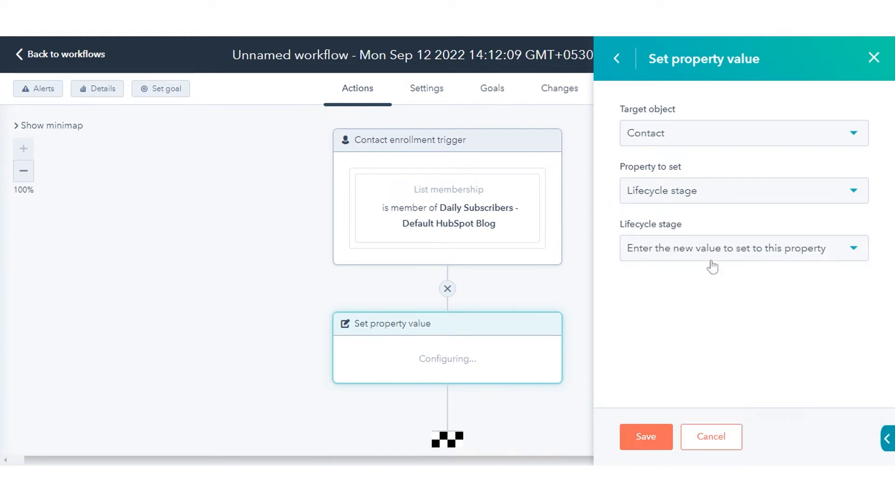
{"action": "mouse_move", "coordinate": [713, 264]}
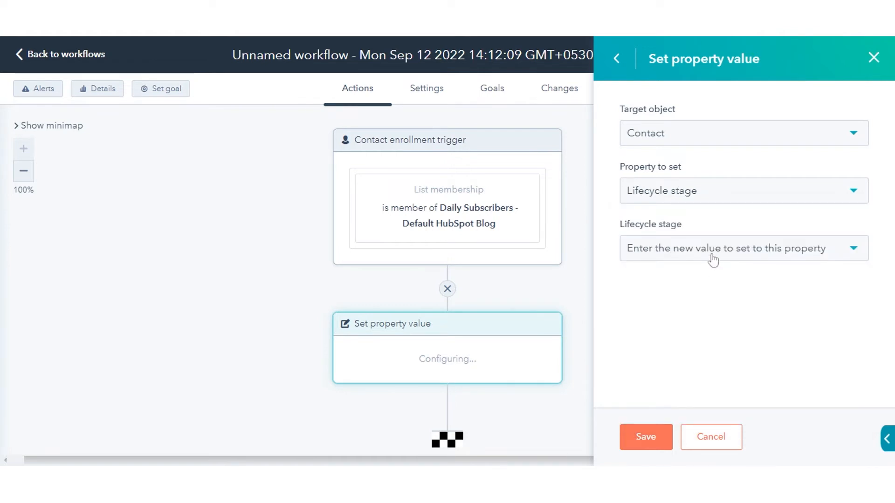
{"action": "left_click", "coordinate": [736, 248]}
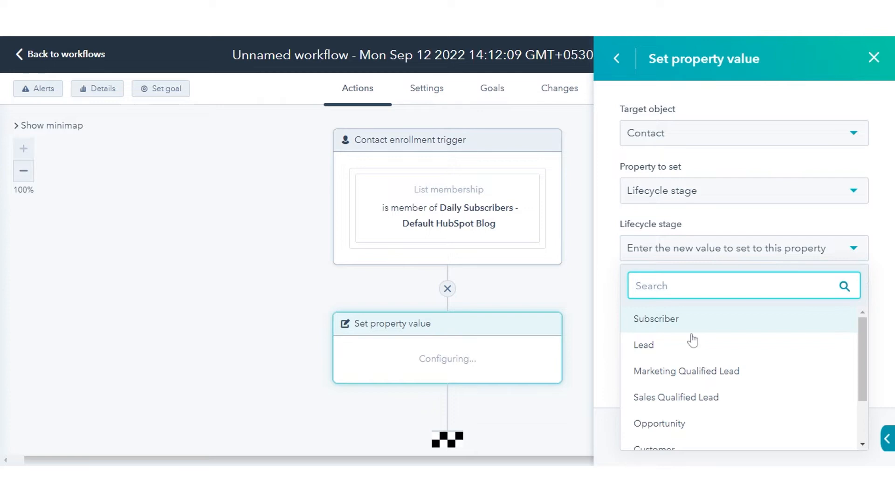
{"action": "left_click", "coordinate": [686, 371]}
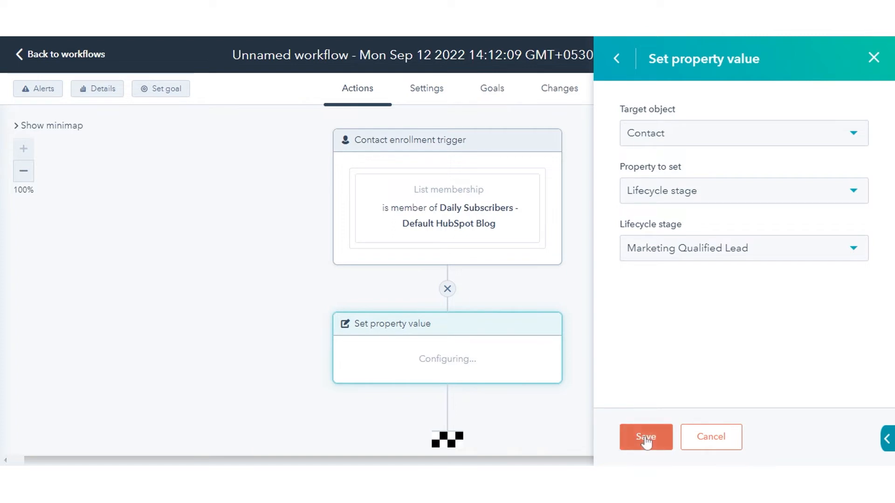
{"action": "left_click", "coordinate": [646, 436]}
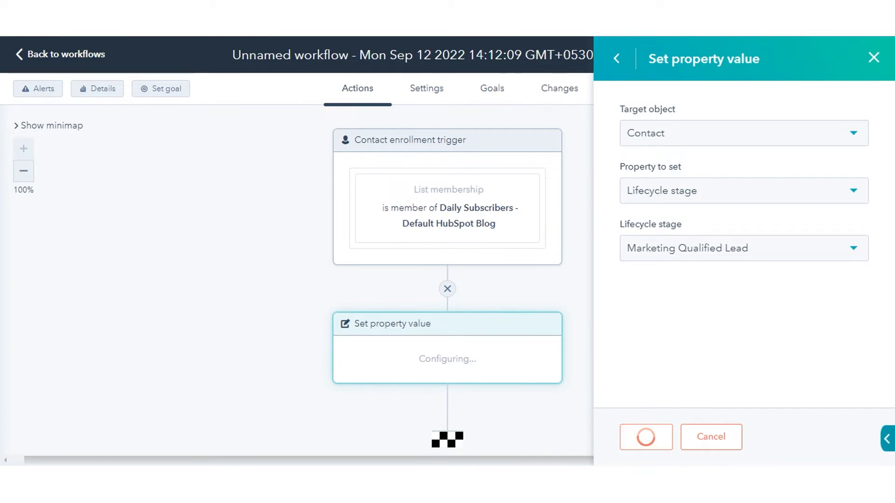
Confirm the save of the Lifecycle stage action in the workflow.
{"action": "left_click", "coordinate": [645, 437]}
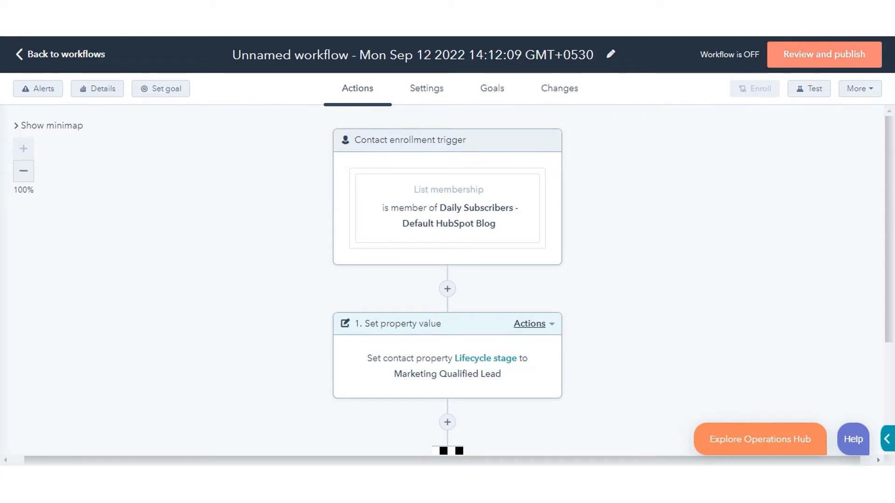
{"action": "mouse_move", "coordinate": [788, 101]}
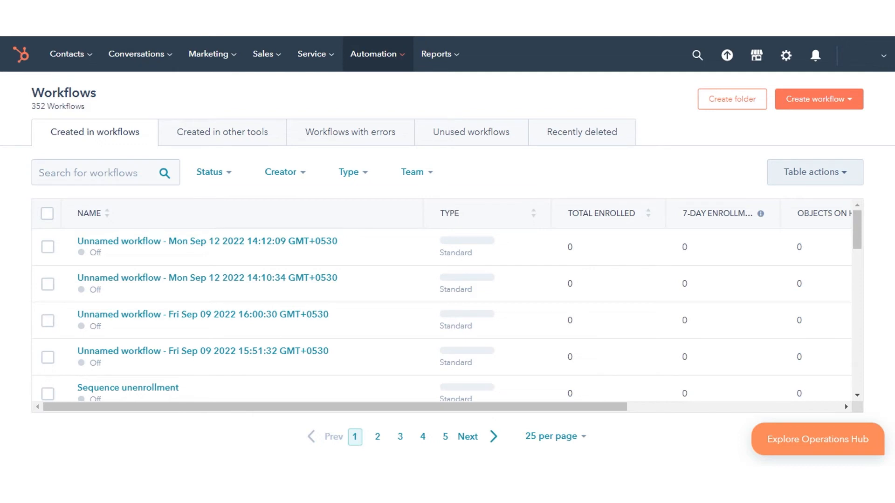
From the Contacts page, start a new import from a file on the computer.
{"action": "left_click", "coordinate": [67, 53]}
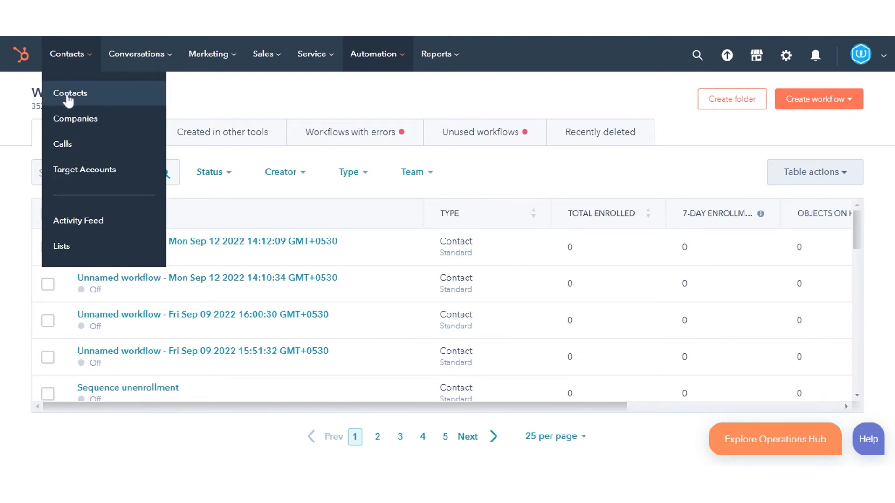
{"action": "left_click", "coordinate": [70, 93]}
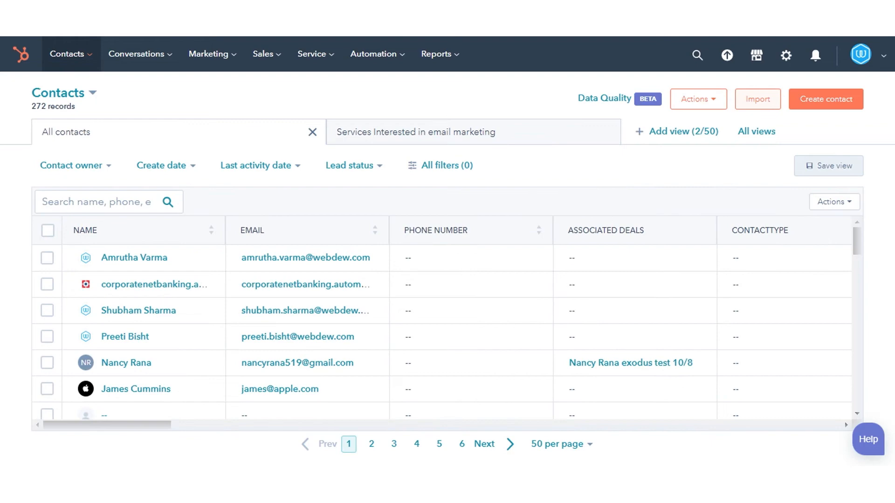
{"action": "left_click", "coordinate": [757, 99]}
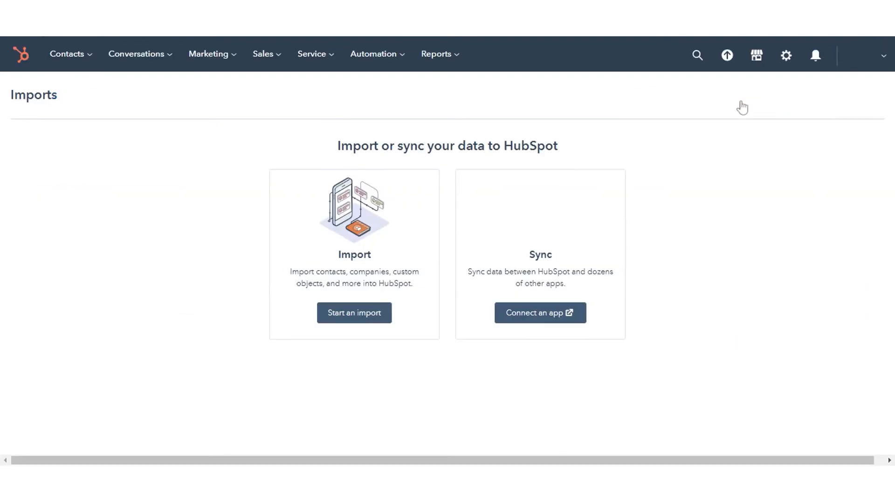
{"action": "left_click", "coordinate": [354, 313]}
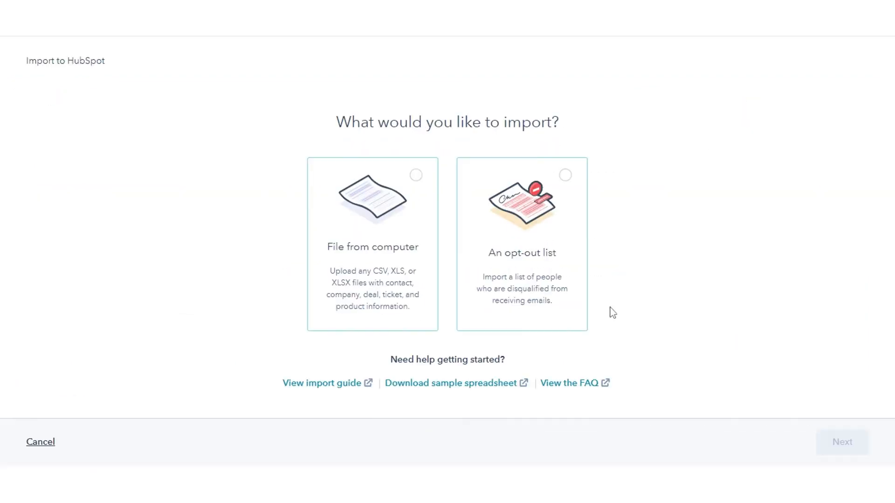
{"action": "left_click", "coordinate": [372, 244]}
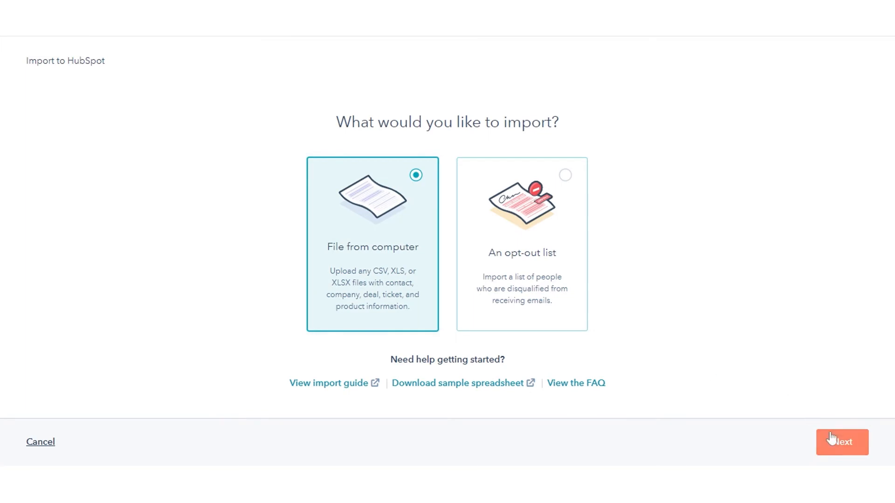
{"action": "left_click", "coordinate": [841, 442]}
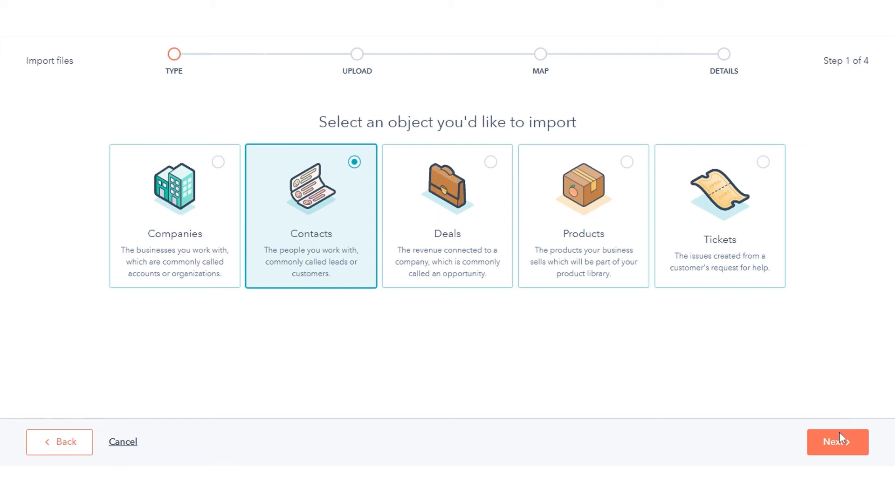
Upload the lifecycle stages spreadsheet and accept its column mapping to contact properties.
{"action": "left_click", "coordinate": [837, 443]}
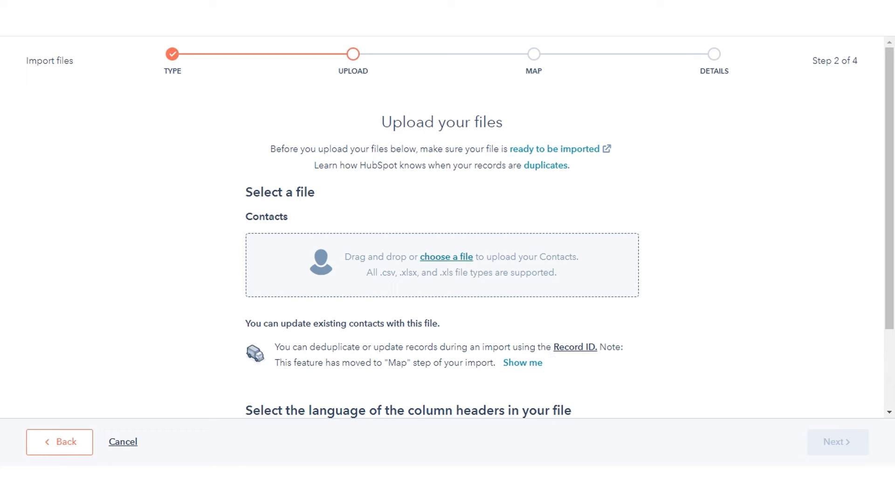
{"action": "left_click", "coordinate": [445, 256]}
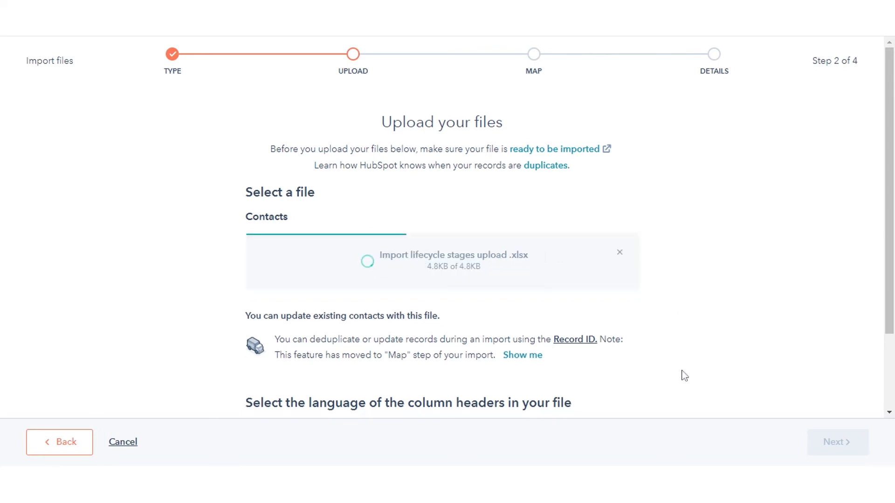
{"action": "left_click", "coordinate": [835, 442]}
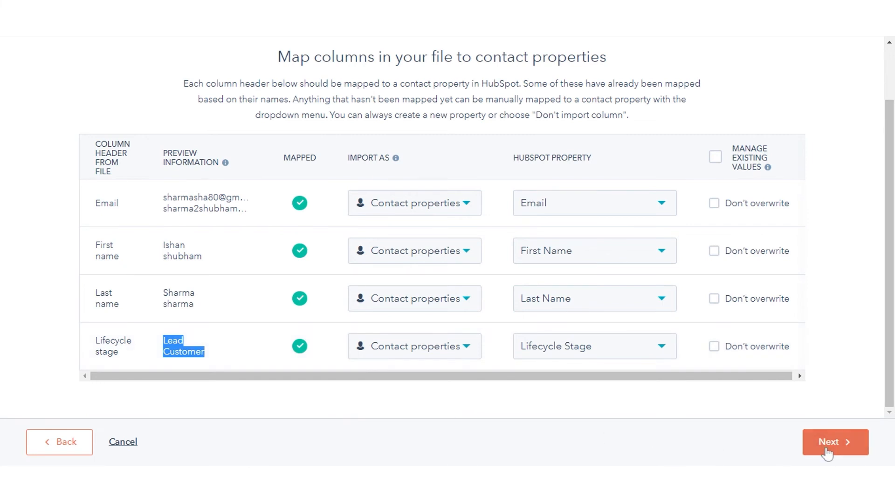
{"action": "left_click", "coordinate": [834, 442]}
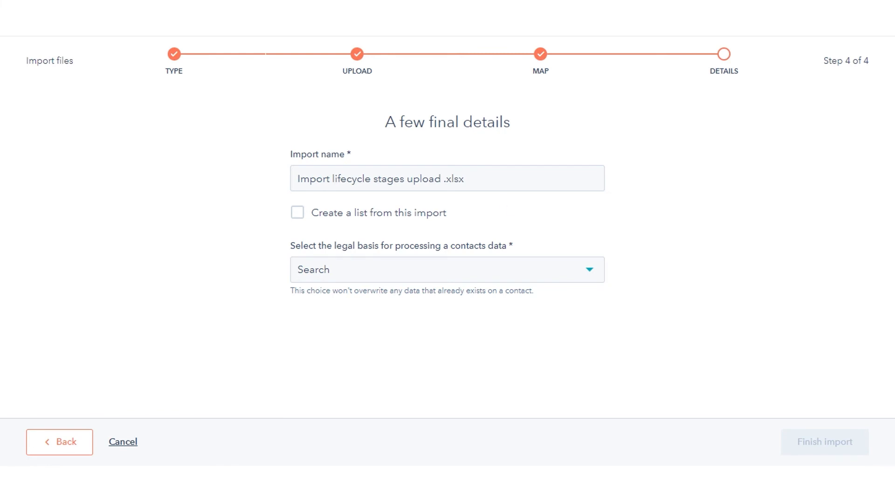
Enable creating a list from this import and review the import name.
{"action": "left_click", "coordinate": [297, 212]}
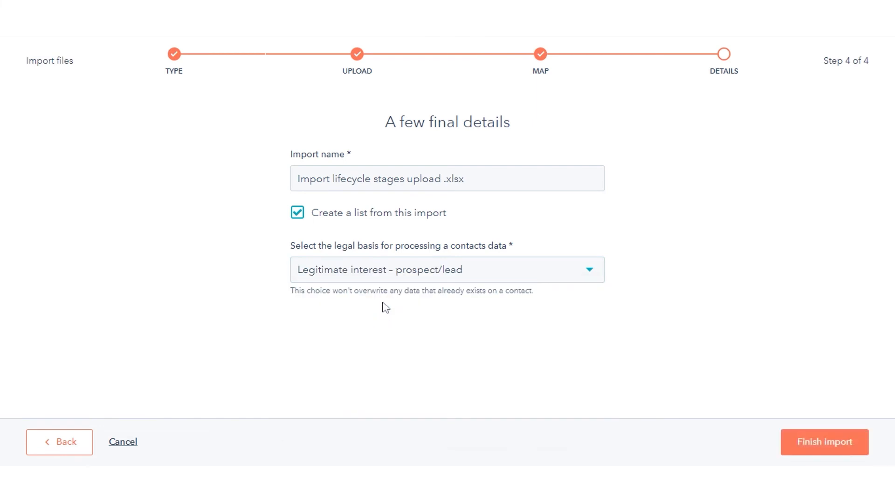
{"action": "left_click", "coordinate": [447, 179]}
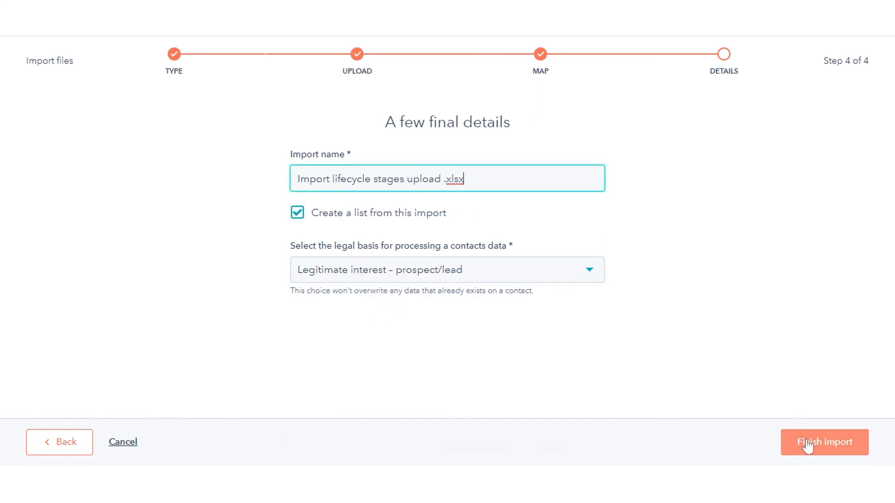
{"action": "mouse_move", "coordinate": [763, 55]}
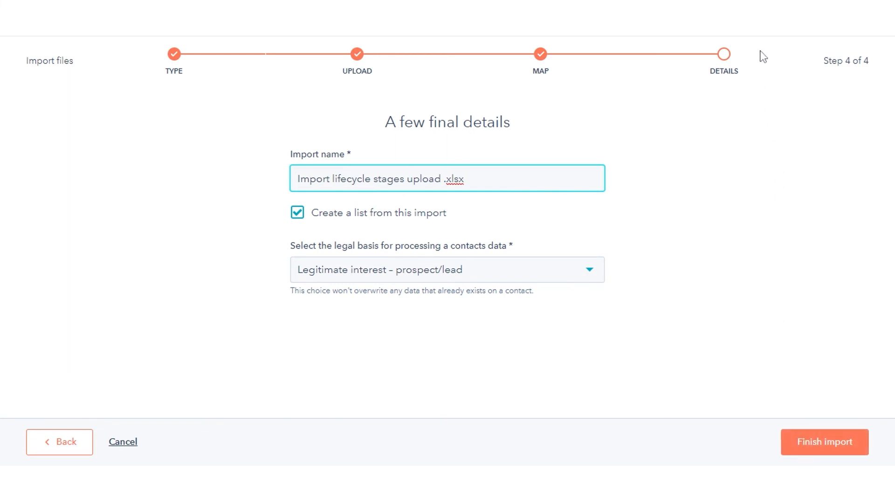
{"action": "left_click", "coordinate": [447, 178]}
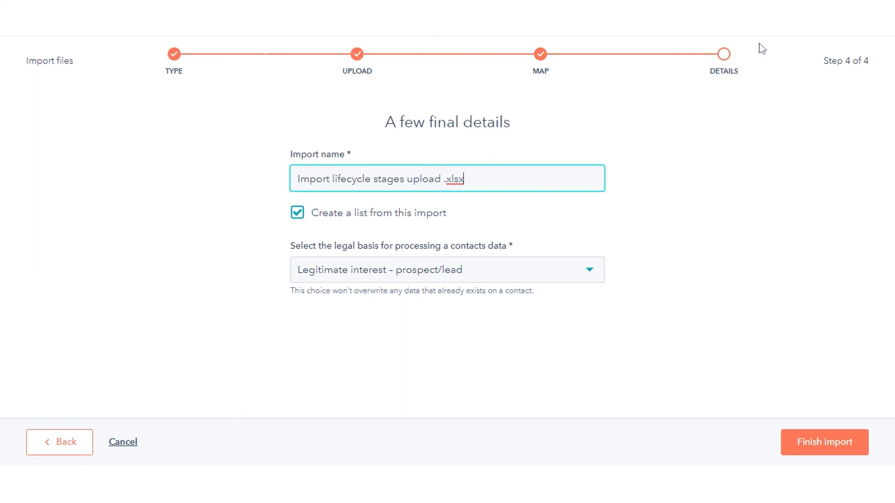
{"action": "mouse_move", "coordinate": [758, 42]}
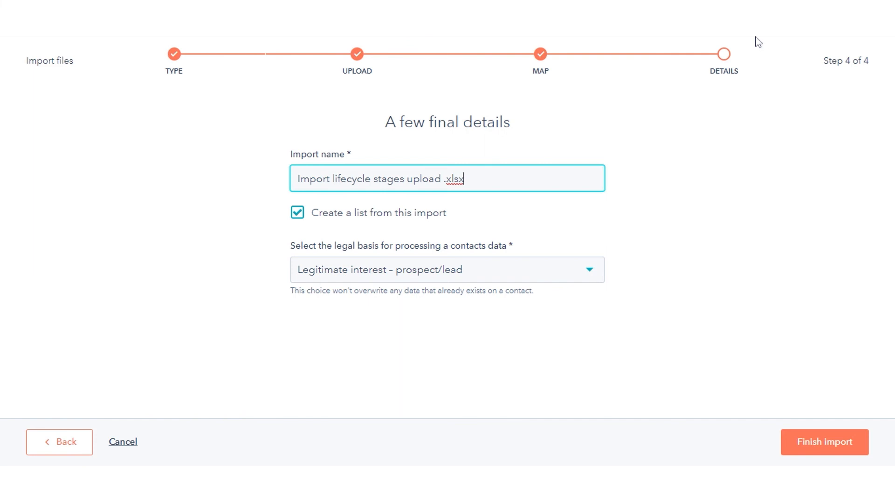